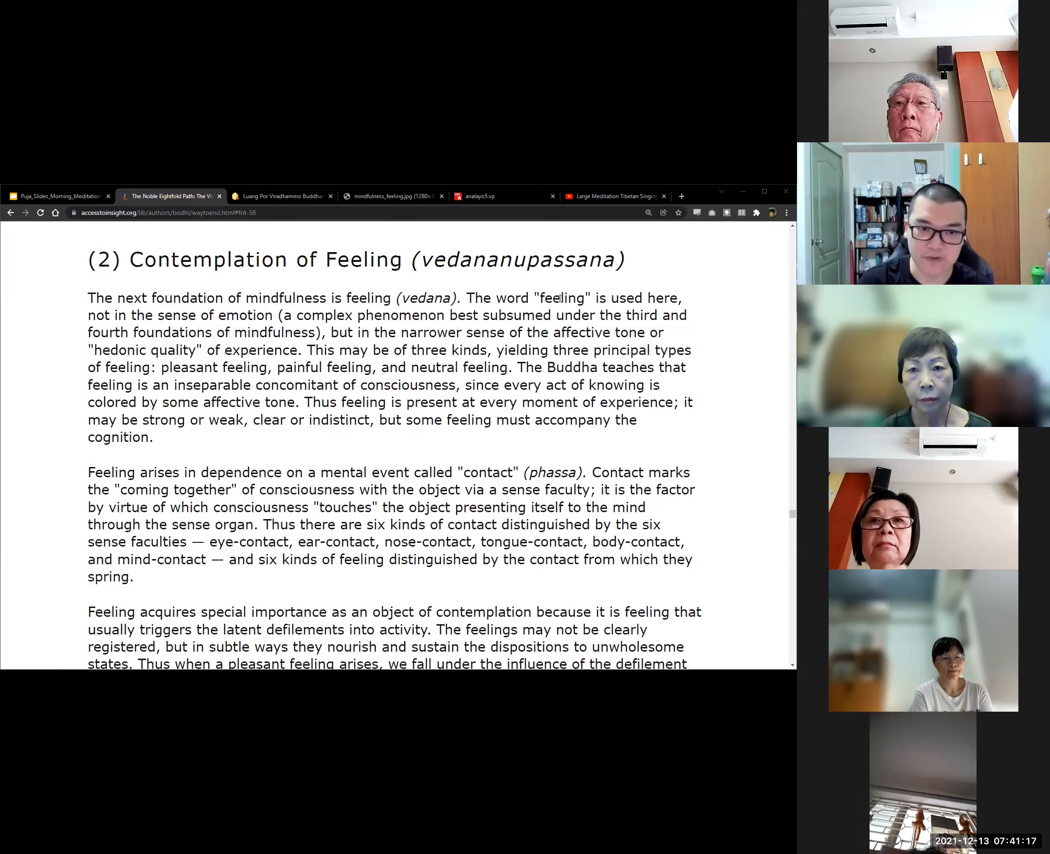
# Mark and then clear phrases about the third and fourth foundations and 'hedonic quality' while reading.
pyautogui.doubleClick(560, 298)
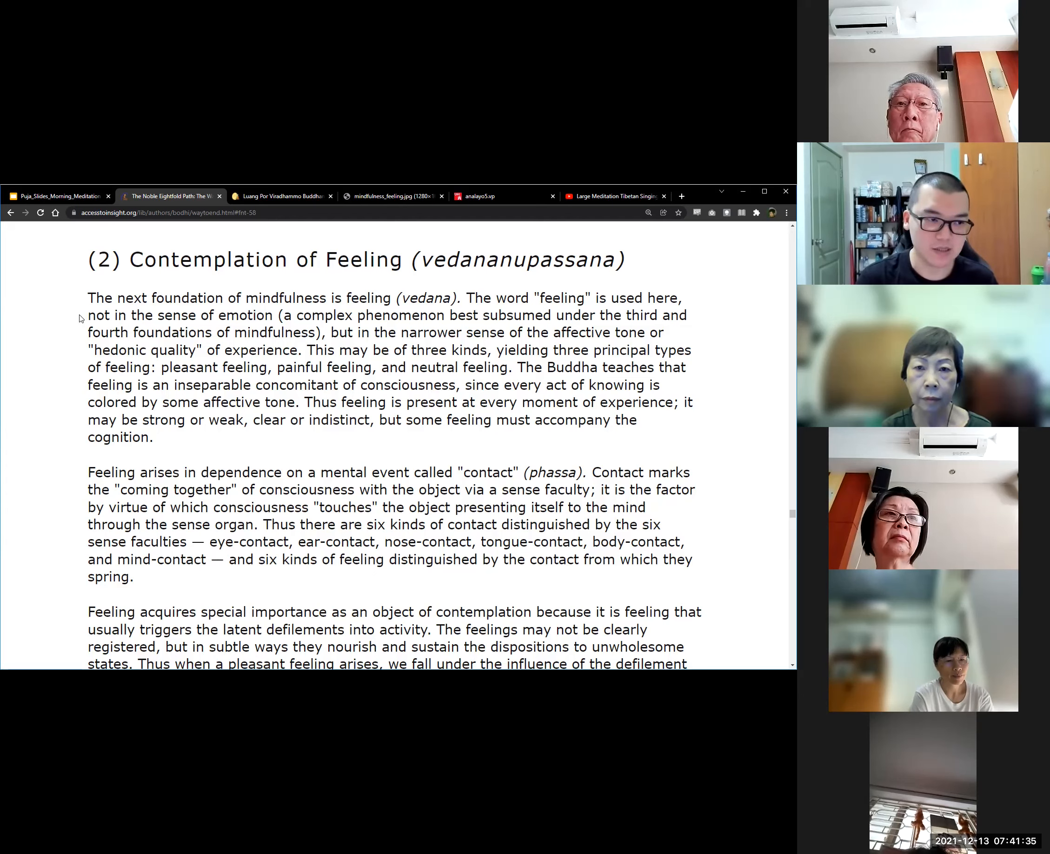
pyautogui.doubleClick(106, 314)
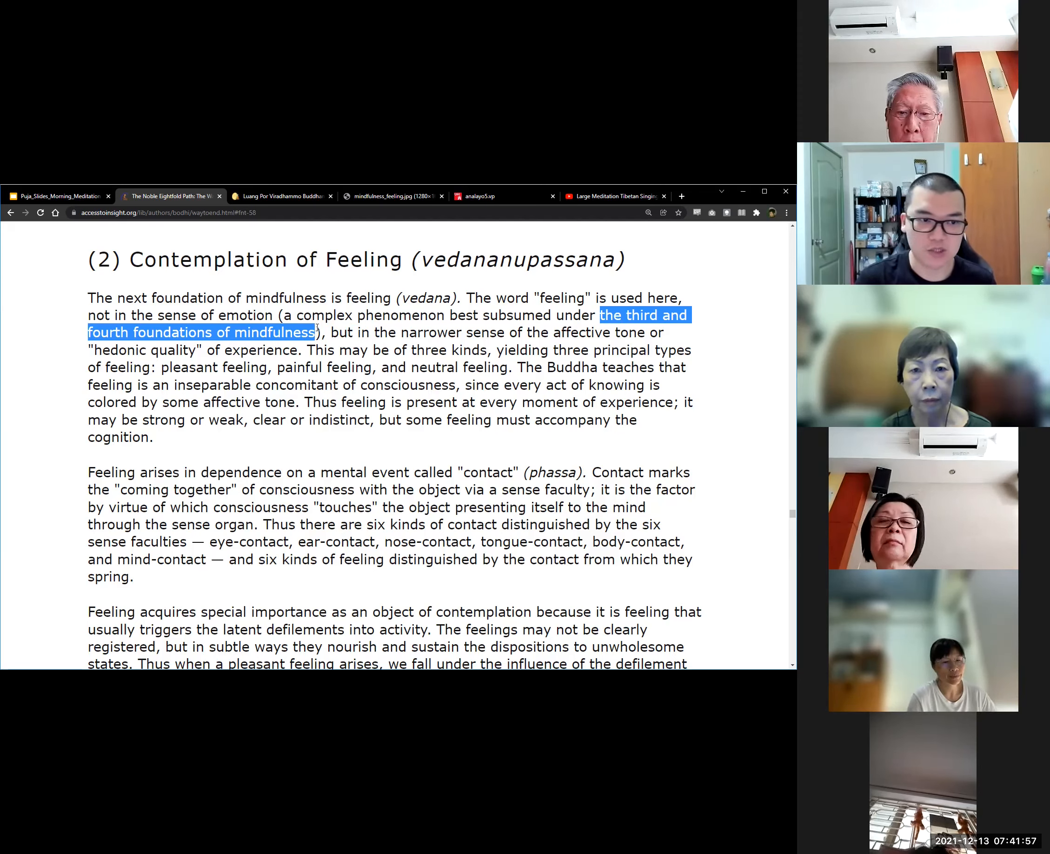
pyautogui.click(333, 332)
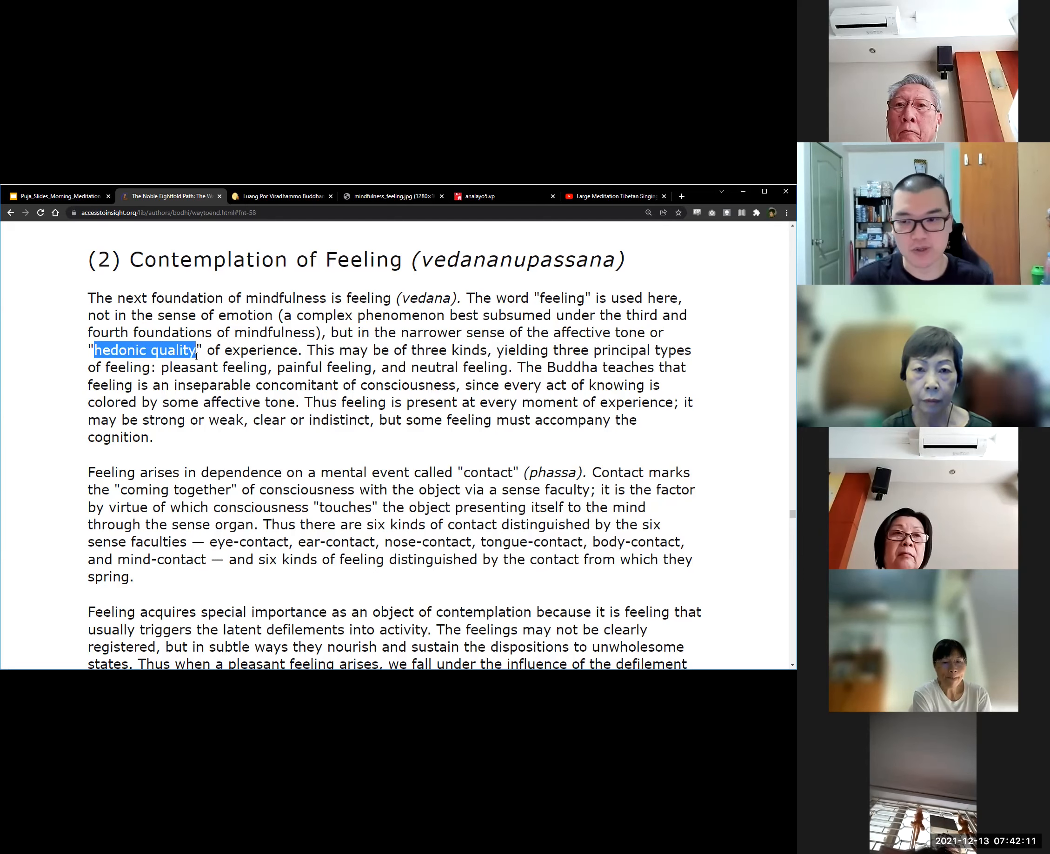
pyautogui.click(147, 365)
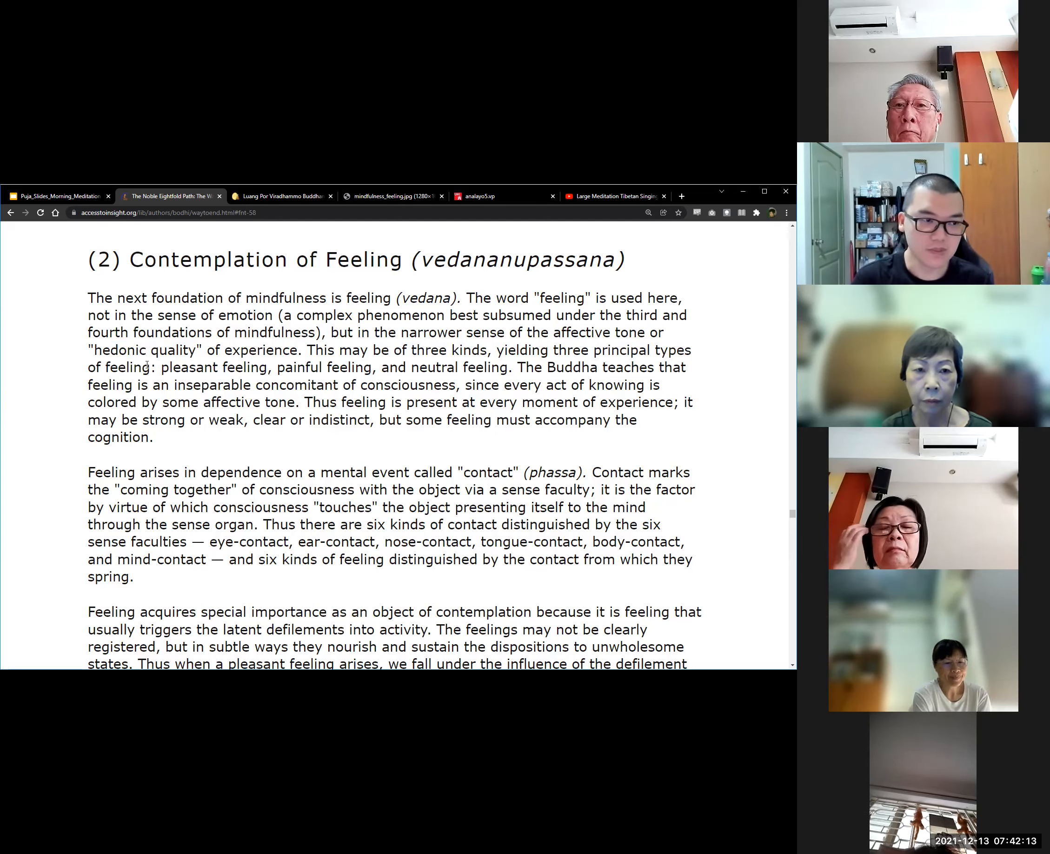
# Search Google for 'hedonic' in a new tab and reach its dictionary definition about pleasant or unpleasant sensations.
pyautogui.rightClick(121, 349)
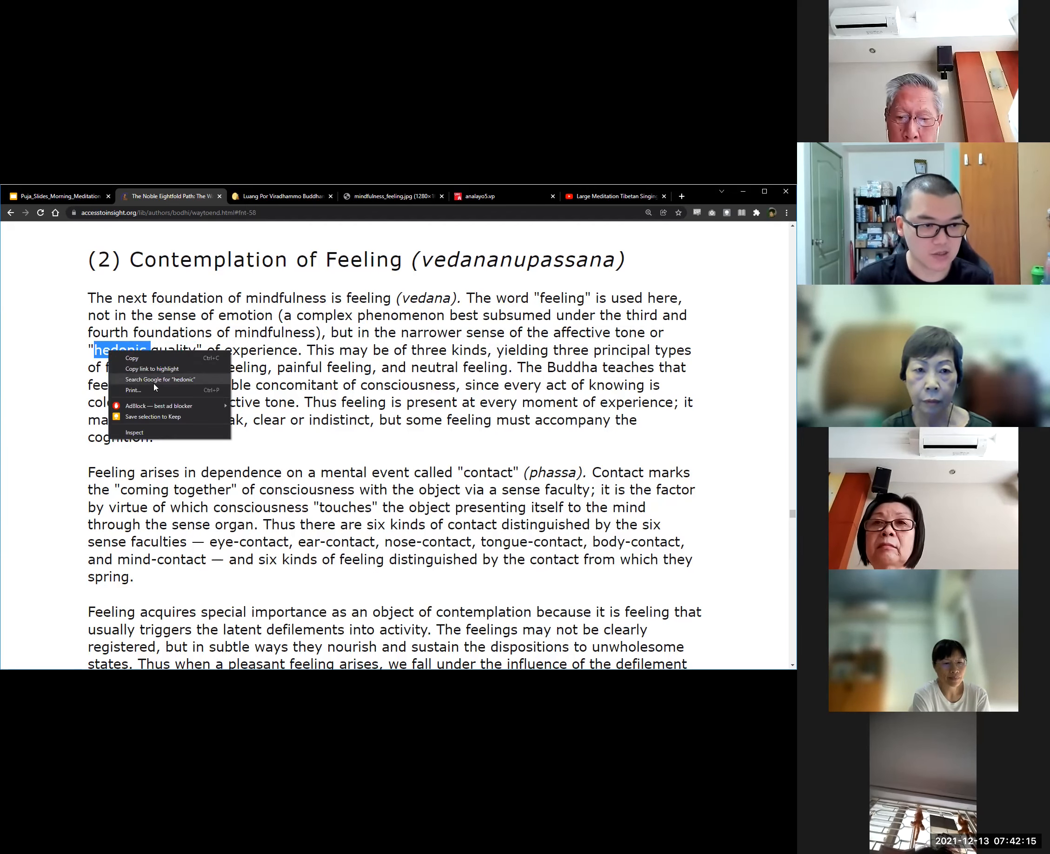
pyautogui.click(161, 380)
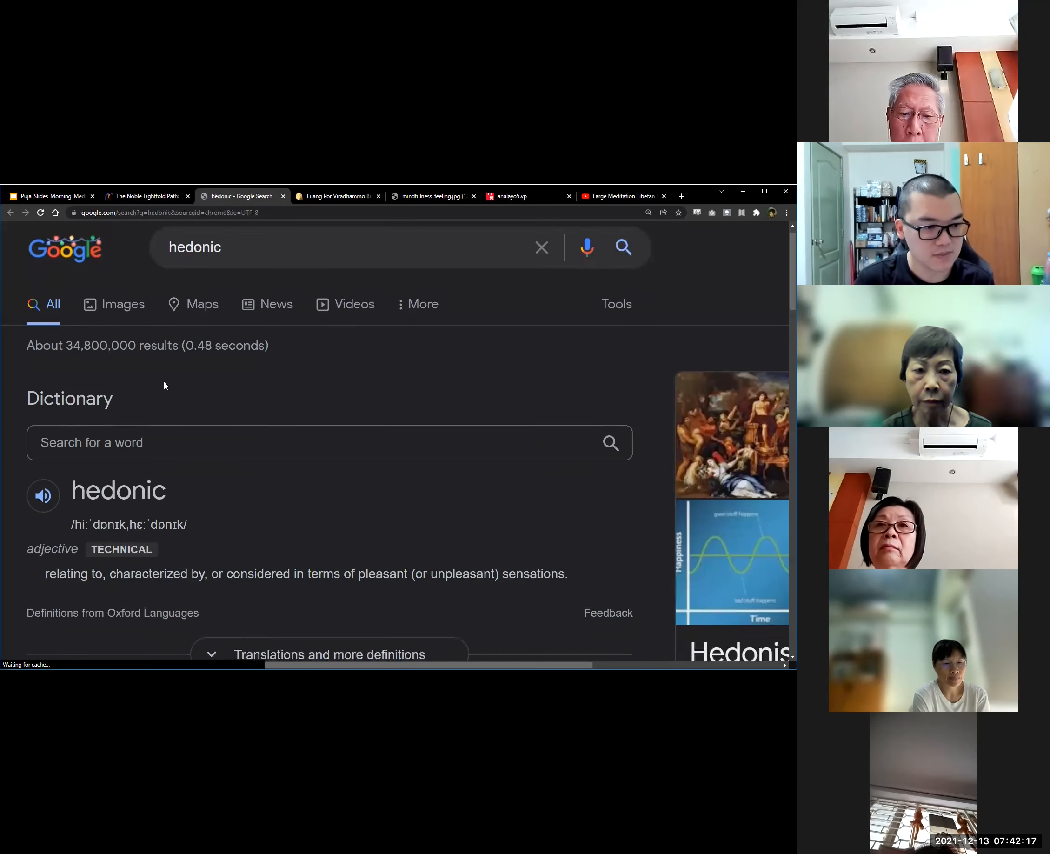
pyautogui.scroll(-3)
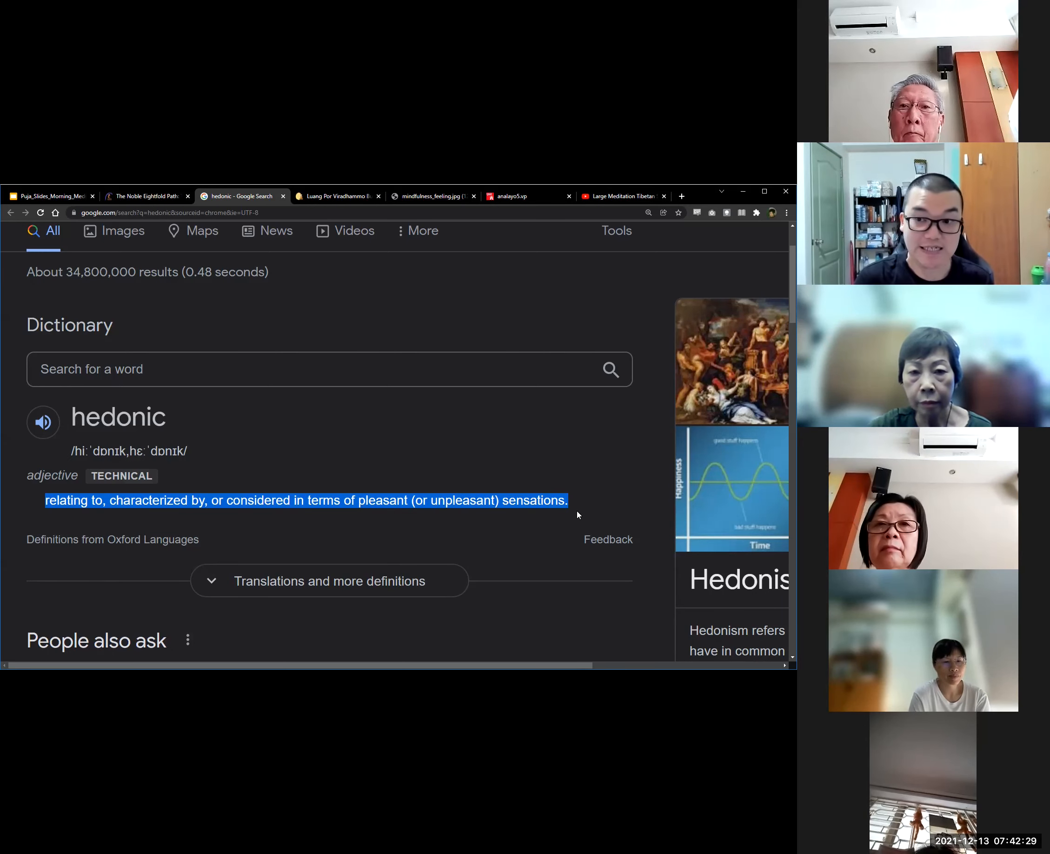
pyautogui.moveTo(448, 525)
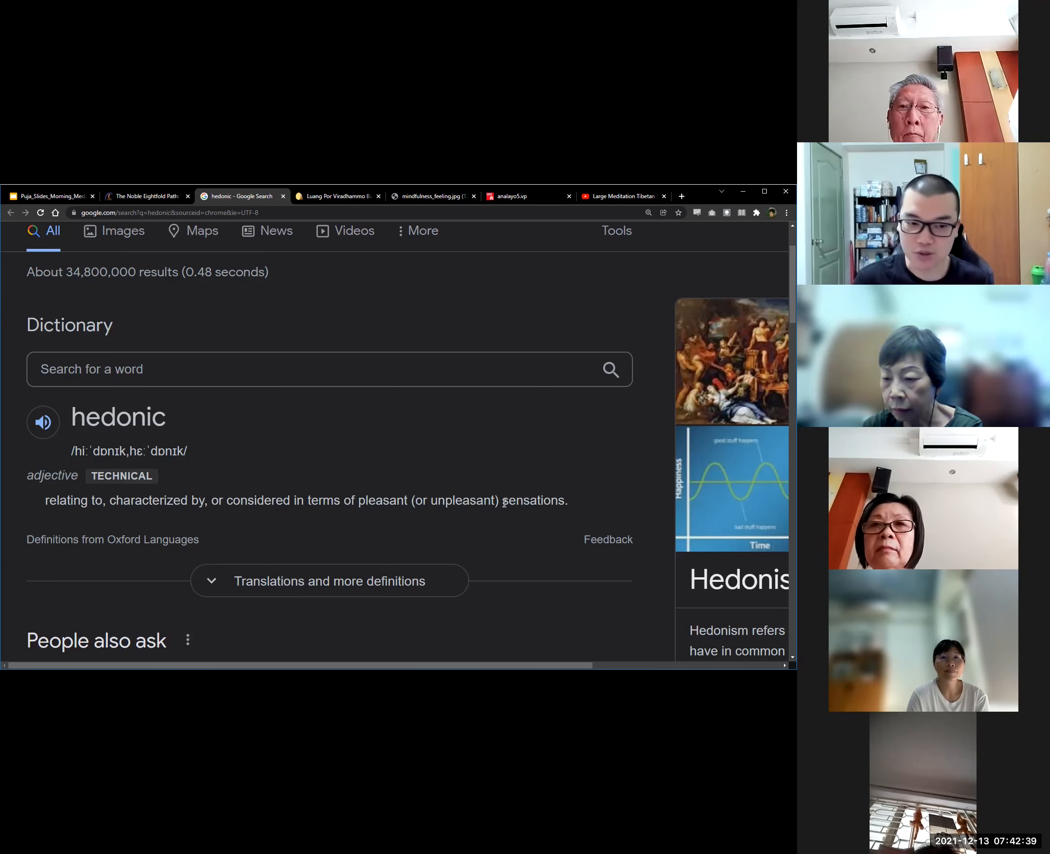
pyautogui.doubleClick(534, 501)
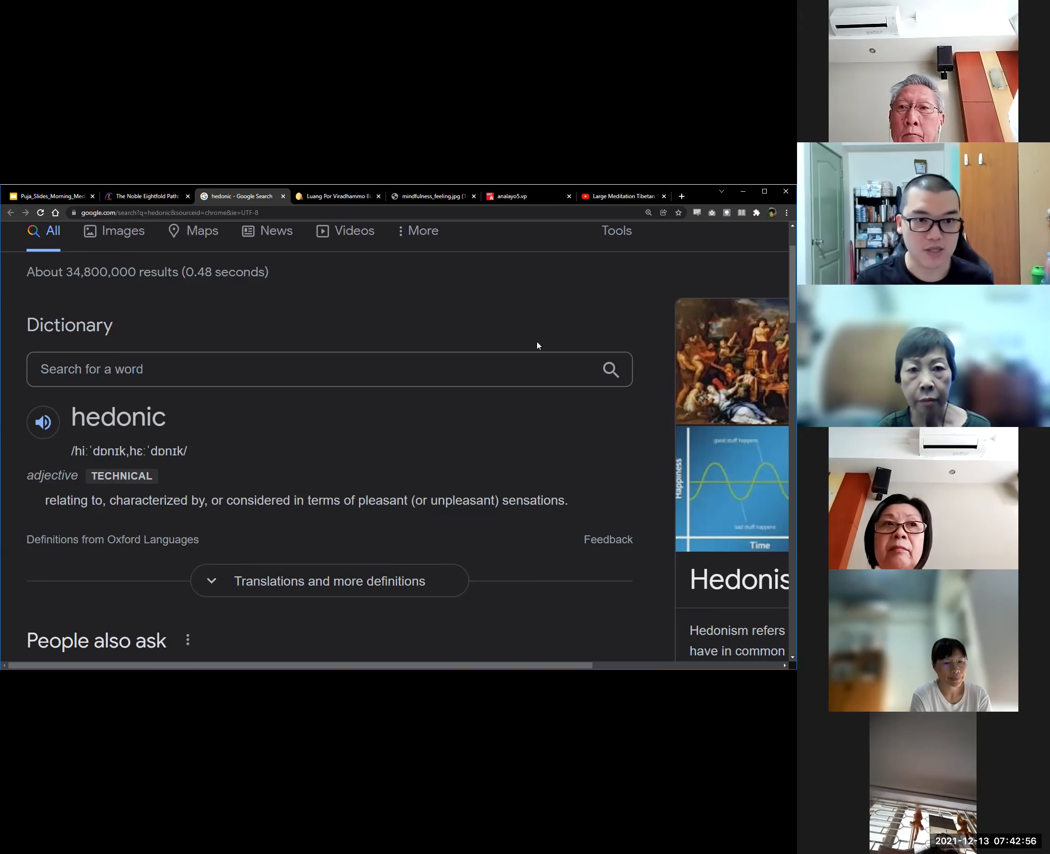
# Return to the Access to Insight 'Noble Eightfold Path' tab, keeping the hedonic search open.
pyautogui.click(147, 196)
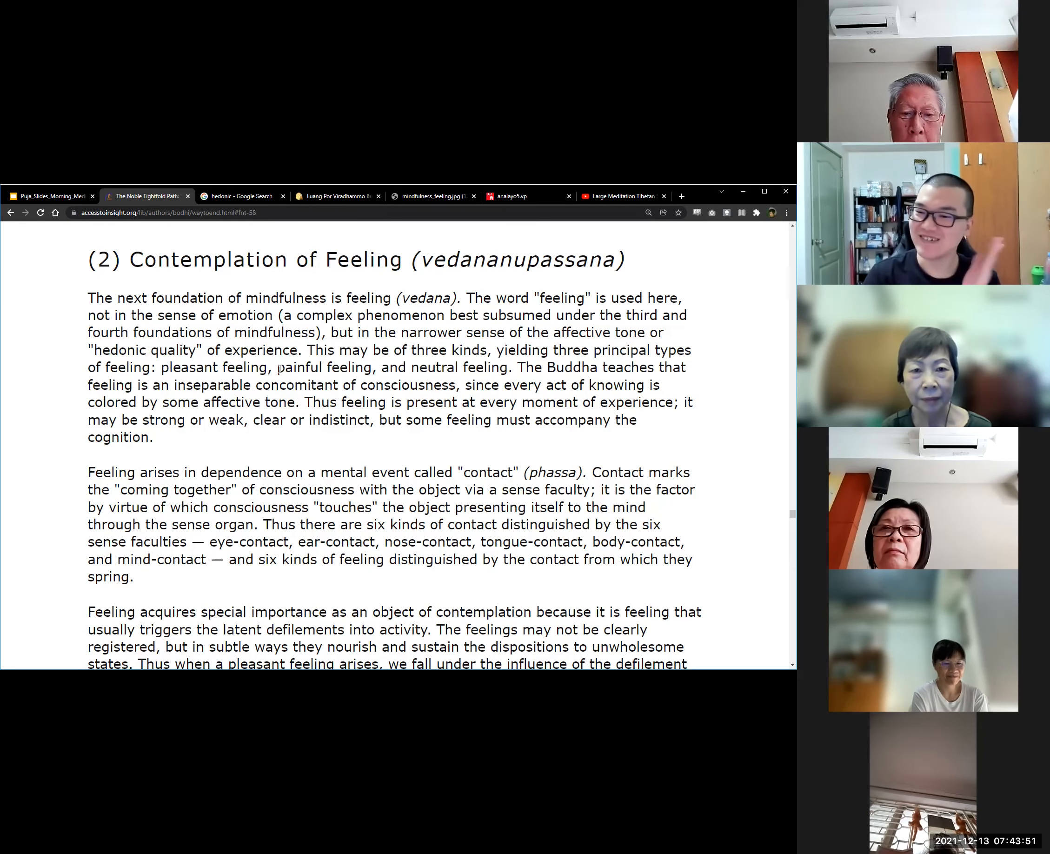
pyautogui.doubleClick(321, 367)
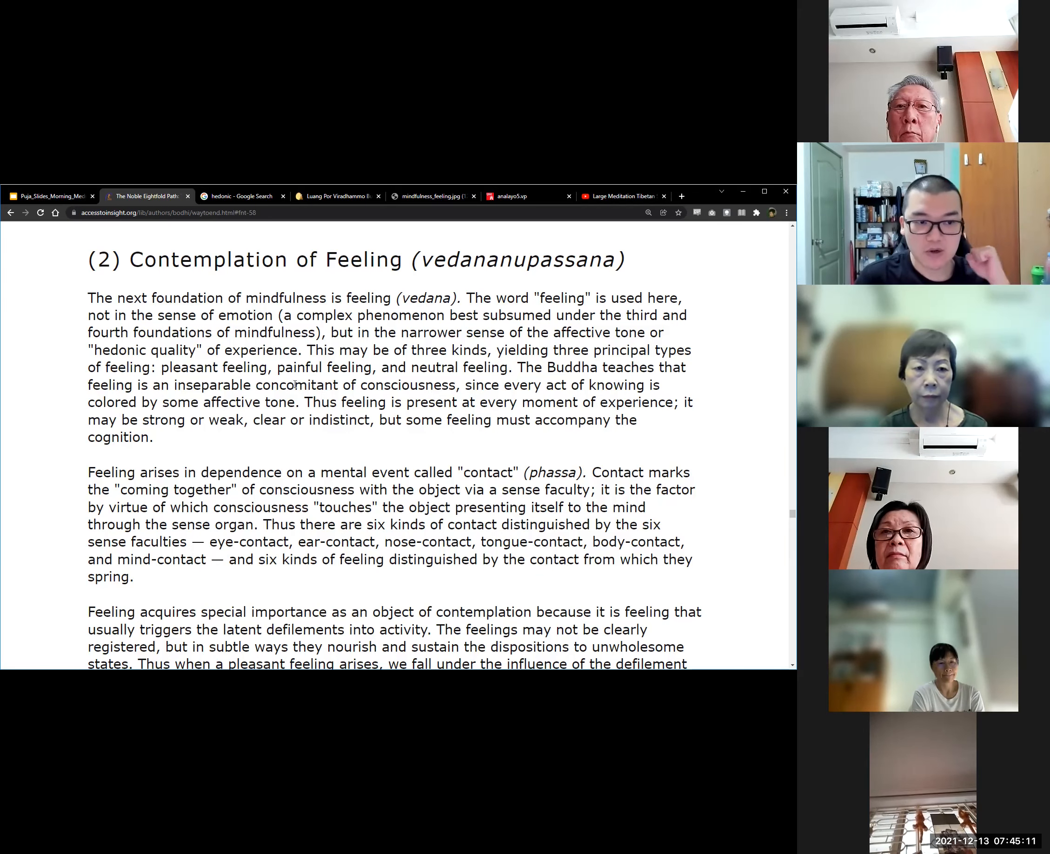
# Select a word in the Contemplation of Feeling section while reading it.
pyautogui.doubleClick(297, 384)
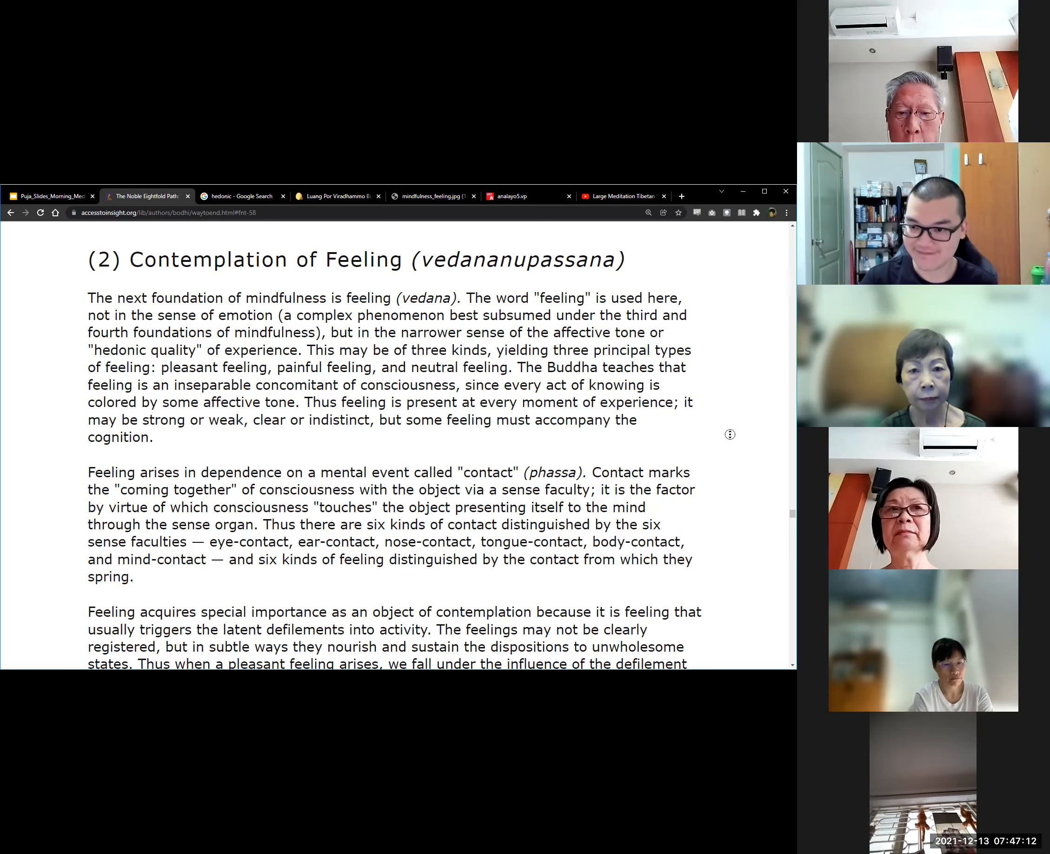
pyautogui.moveTo(754, 457)
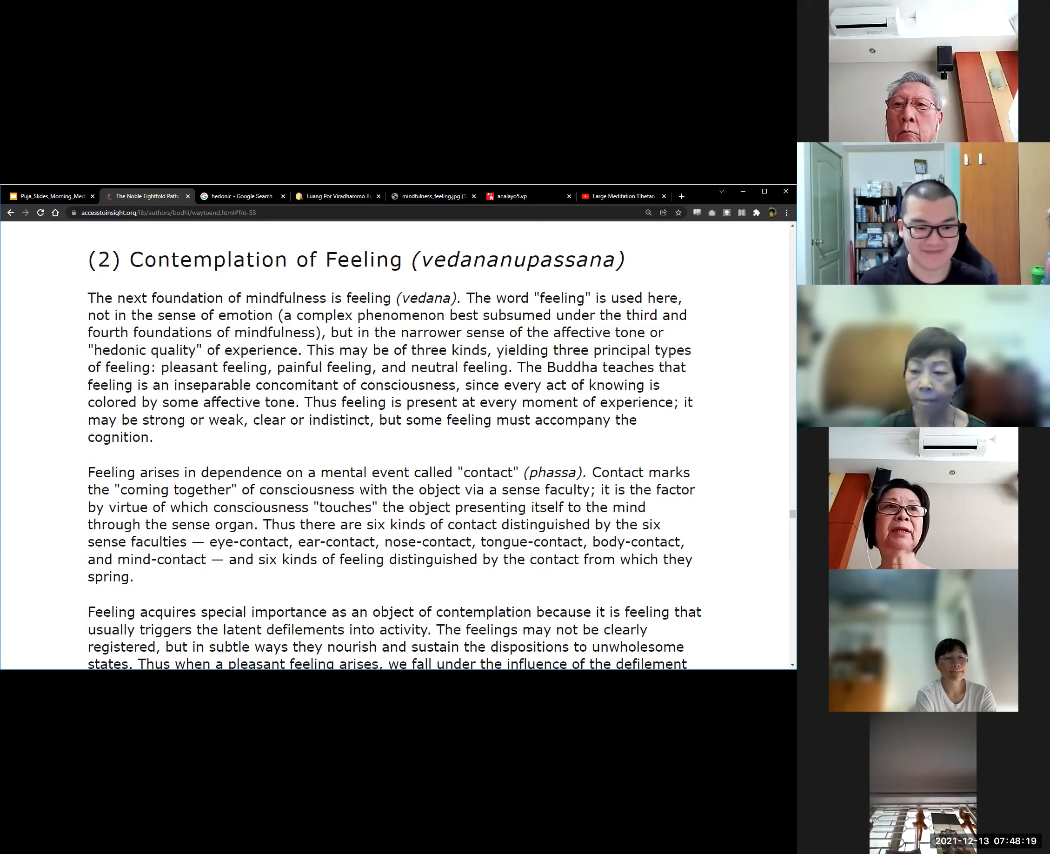
# Move down to the paragraphs on feeling triggering the defilements and mindfulness snapping that link.
pyautogui.scroll(-3)
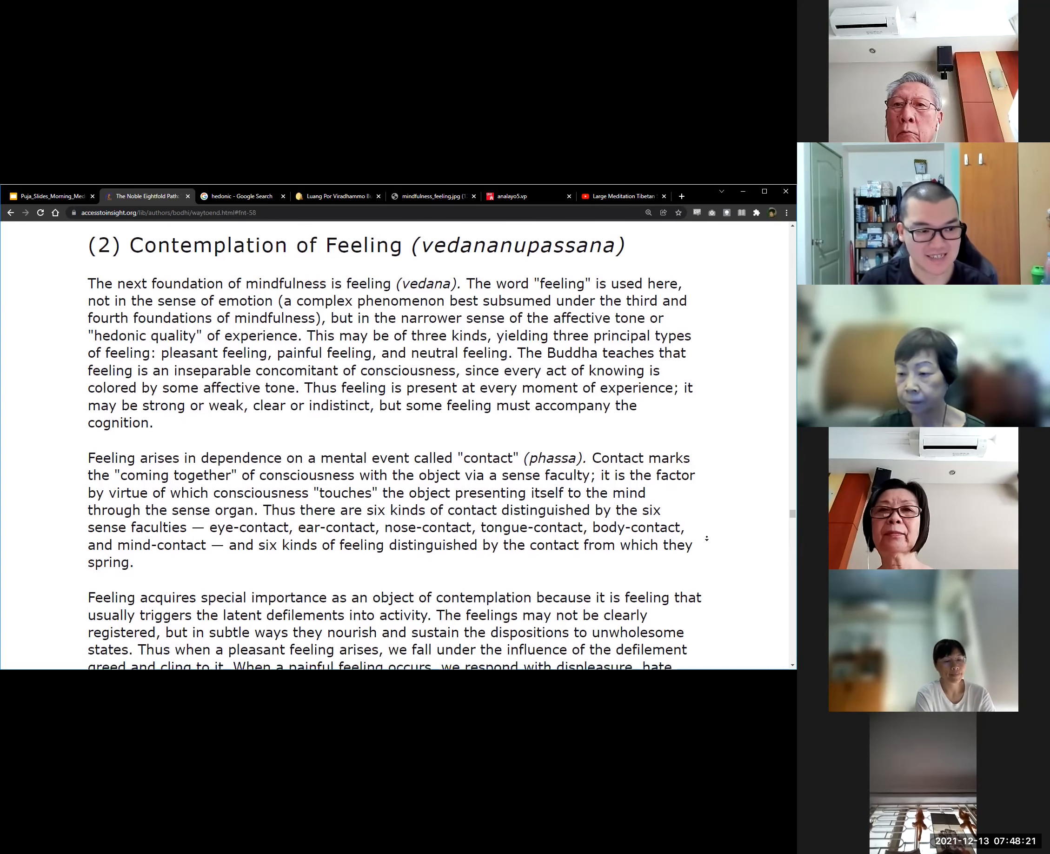
pyautogui.scroll(-3)
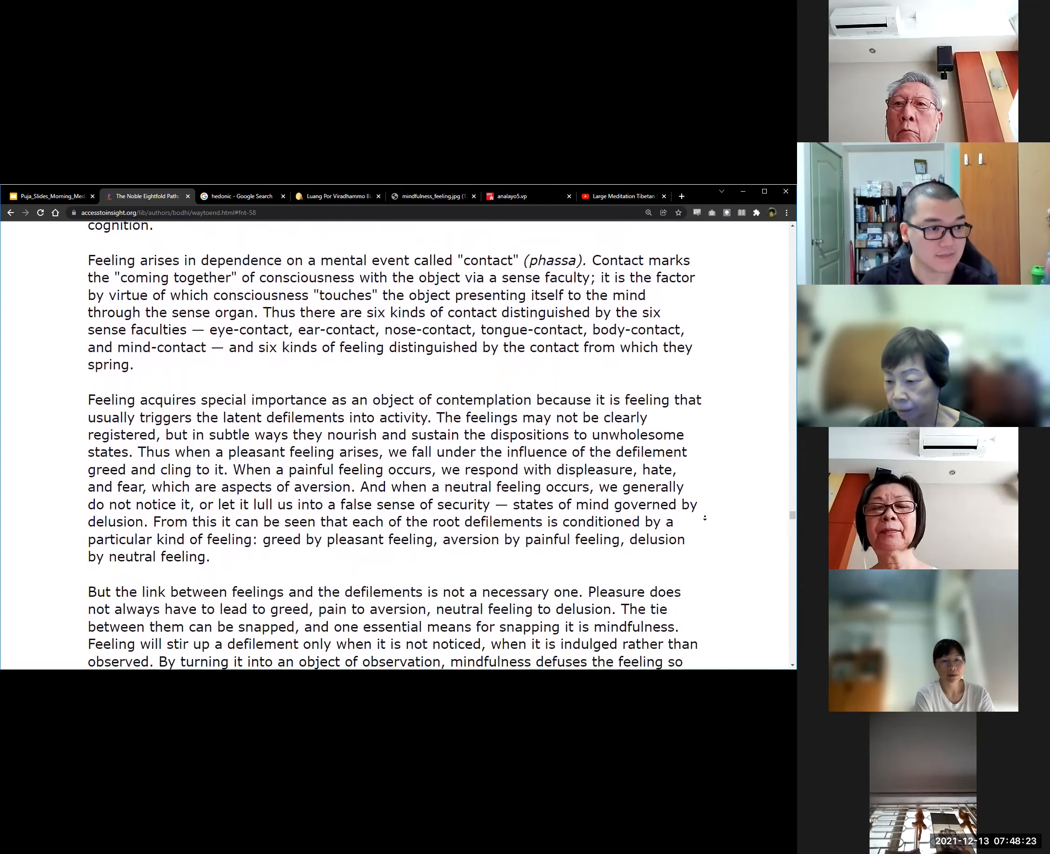
pyautogui.scroll(-3)
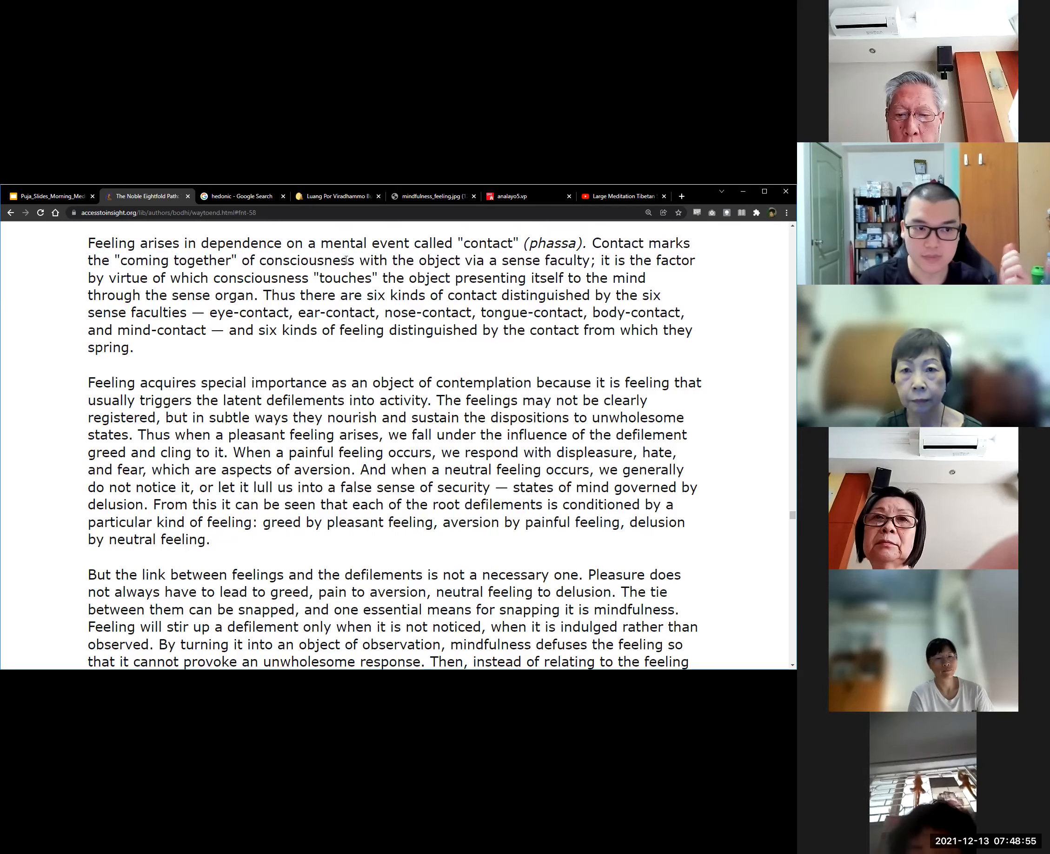
pyautogui.doubleClick(307, 259)
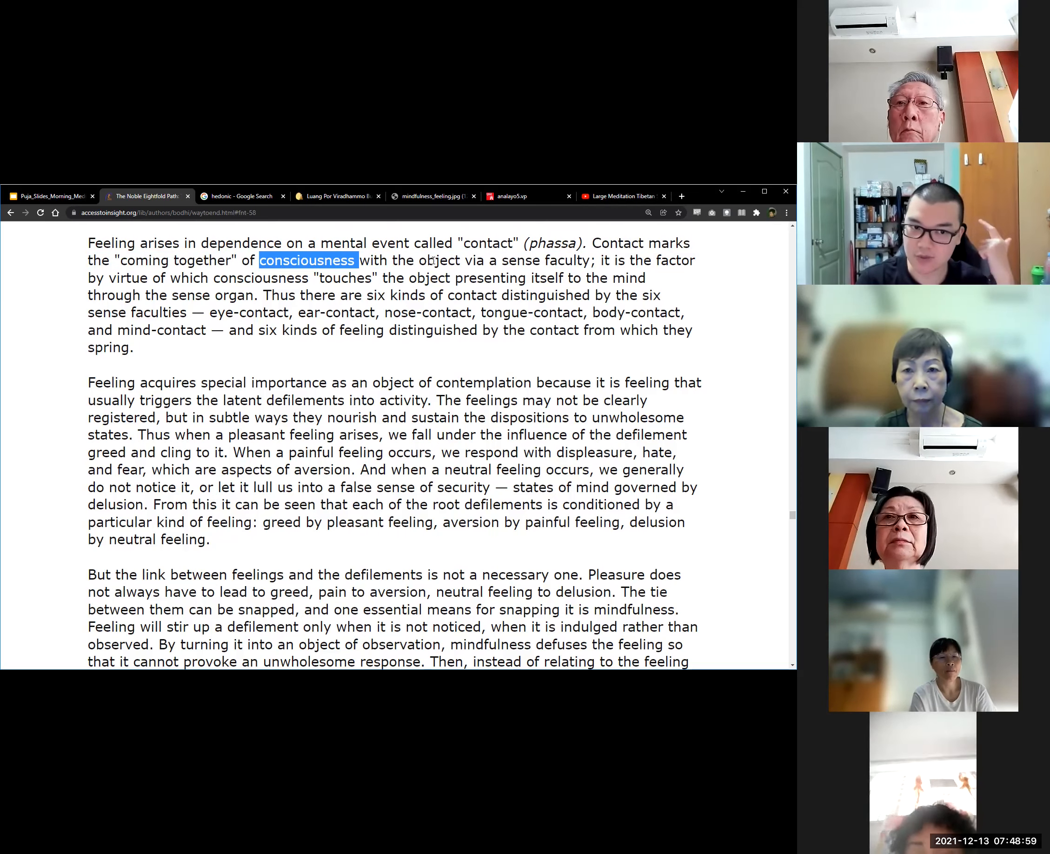
pyautogui.doubleClick(436, 259)
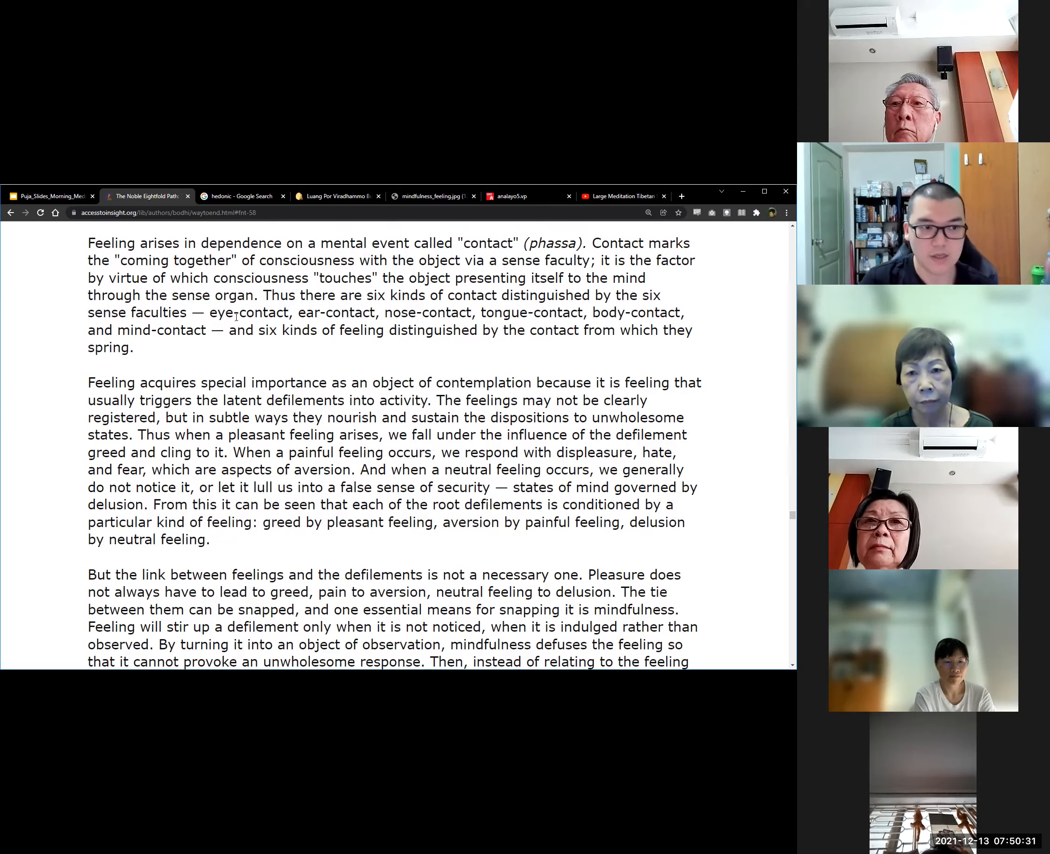
pyautogui.doubleClick(248, 313)
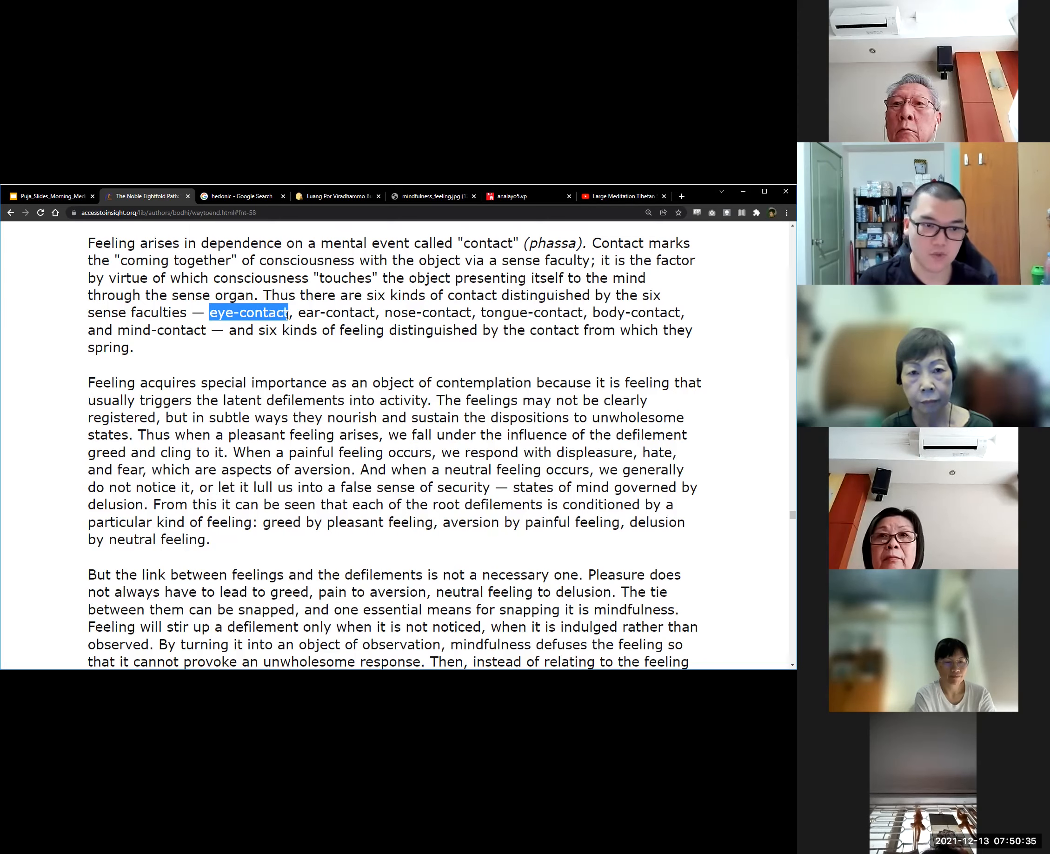
pyautogui.moveTo(280, 366)
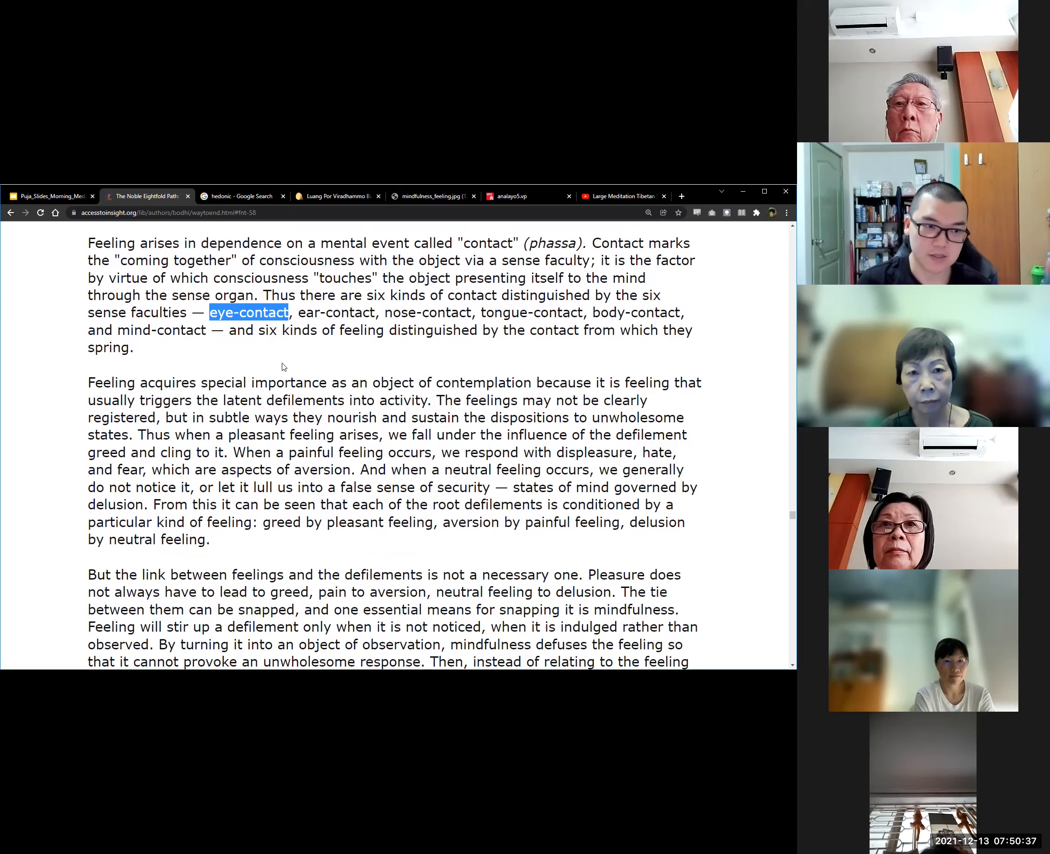
pyautogui.click(281, 367)
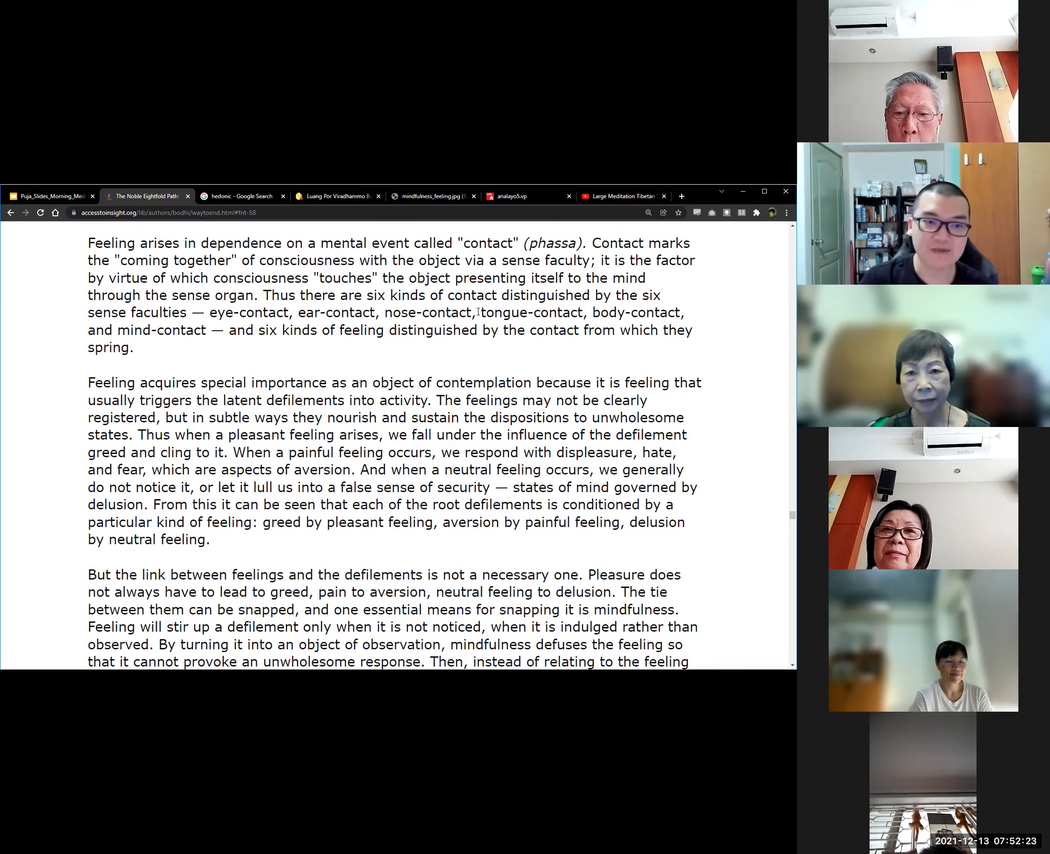
# Highlight 'tongue-contact' and a neighbouring term in the six-kinds-of-contact list.
pyautogui.doubleClick(530, 313)
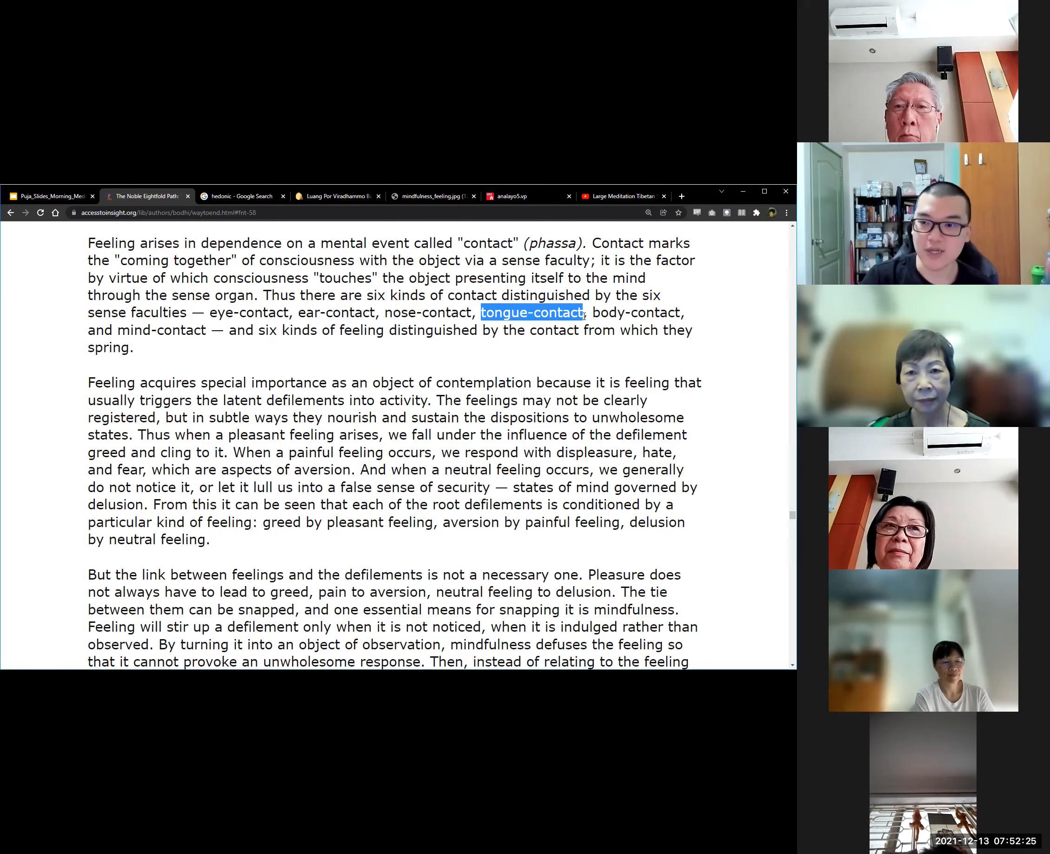
pyautogui.moveTo(600, 354)
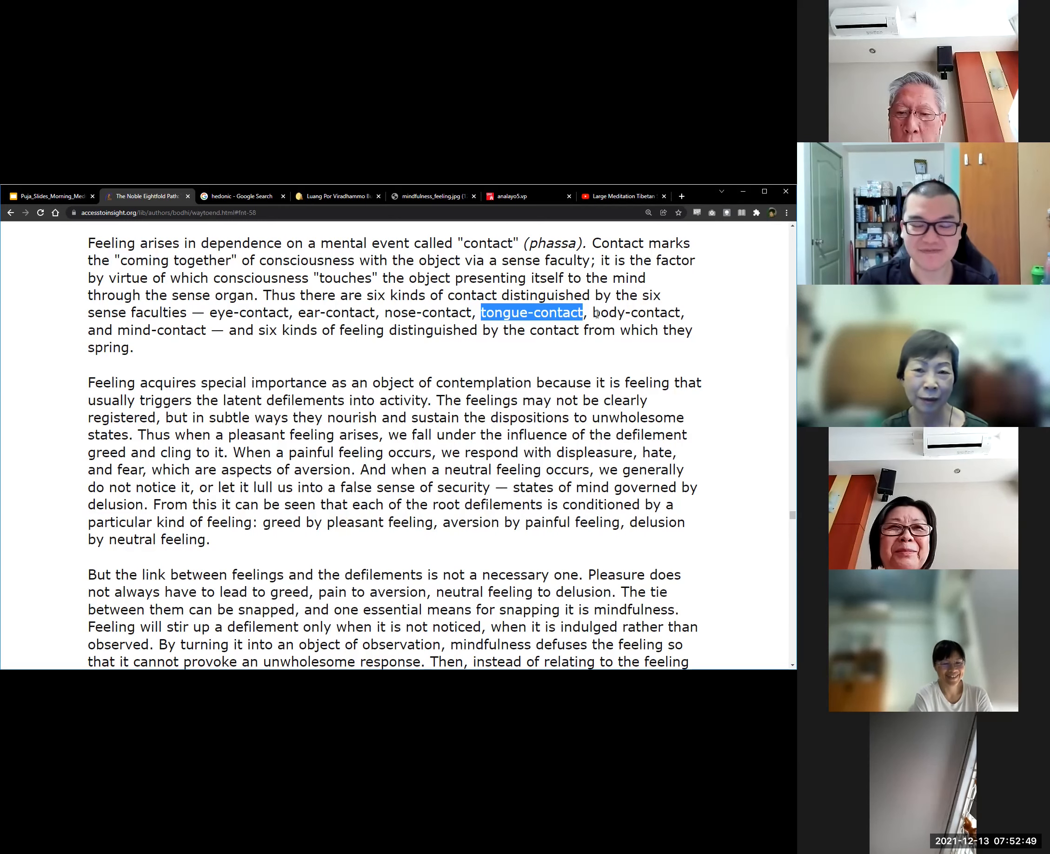
pyautogui.doubleClick(637, 313)
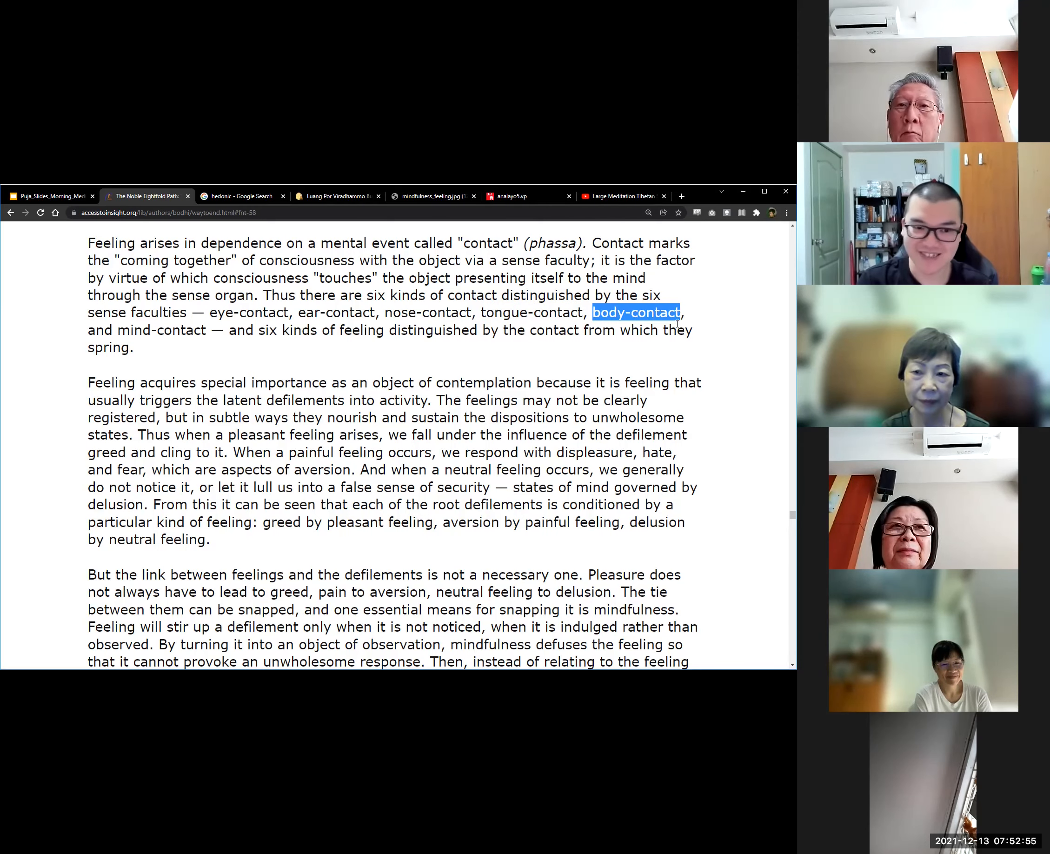
pyautogui.moveTo(696, 355)
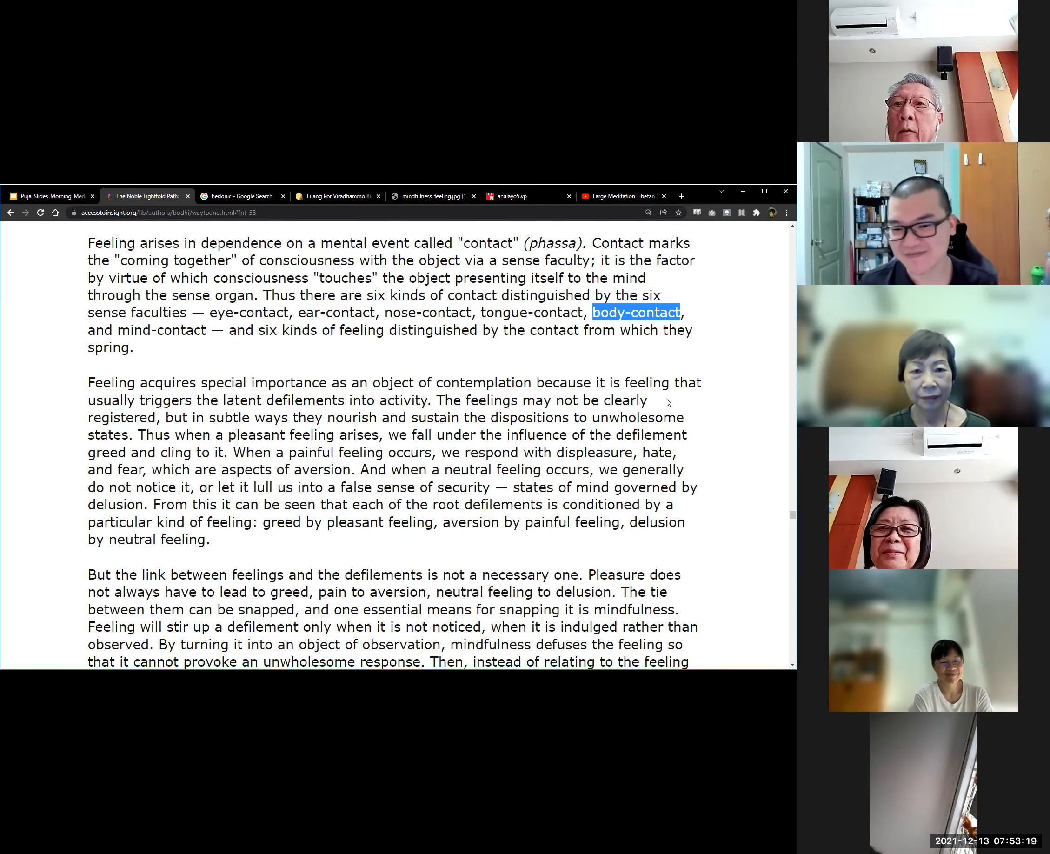
pyautogui.click(209, 330)
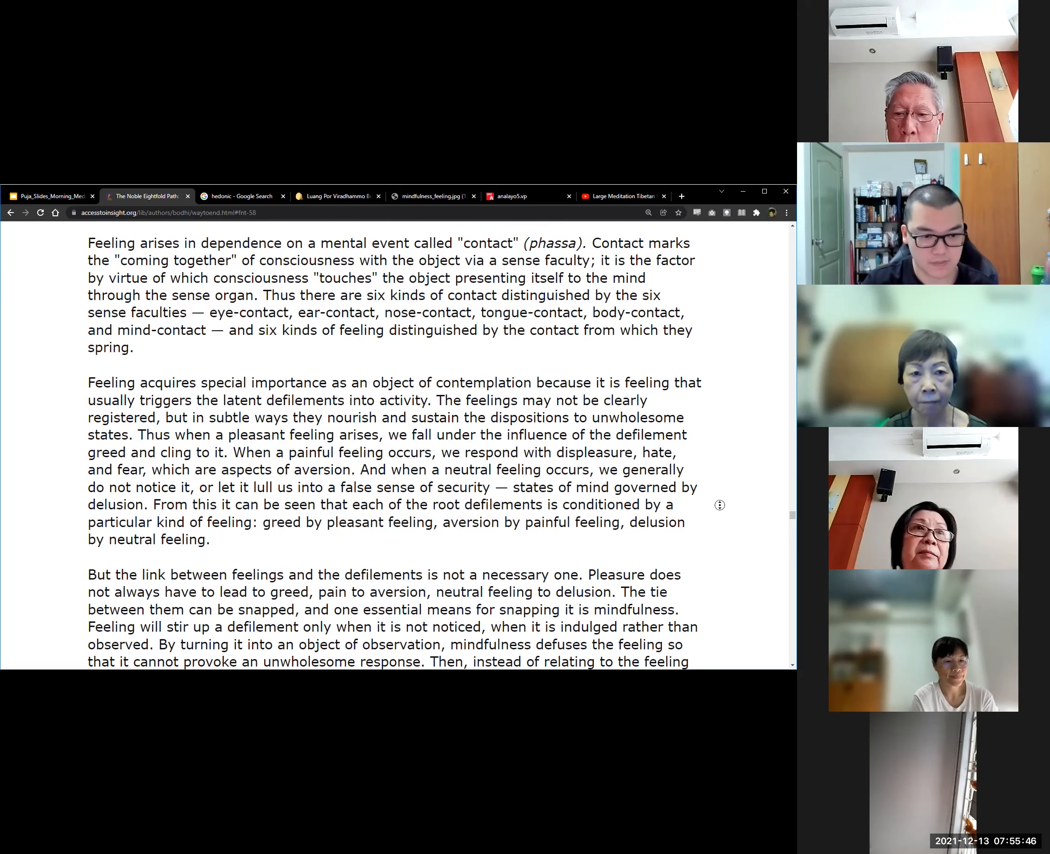
# Adjust the page so the contact list and the full mindfulness-snapping paragraph are in view.
pyautogui.scroll(-3)
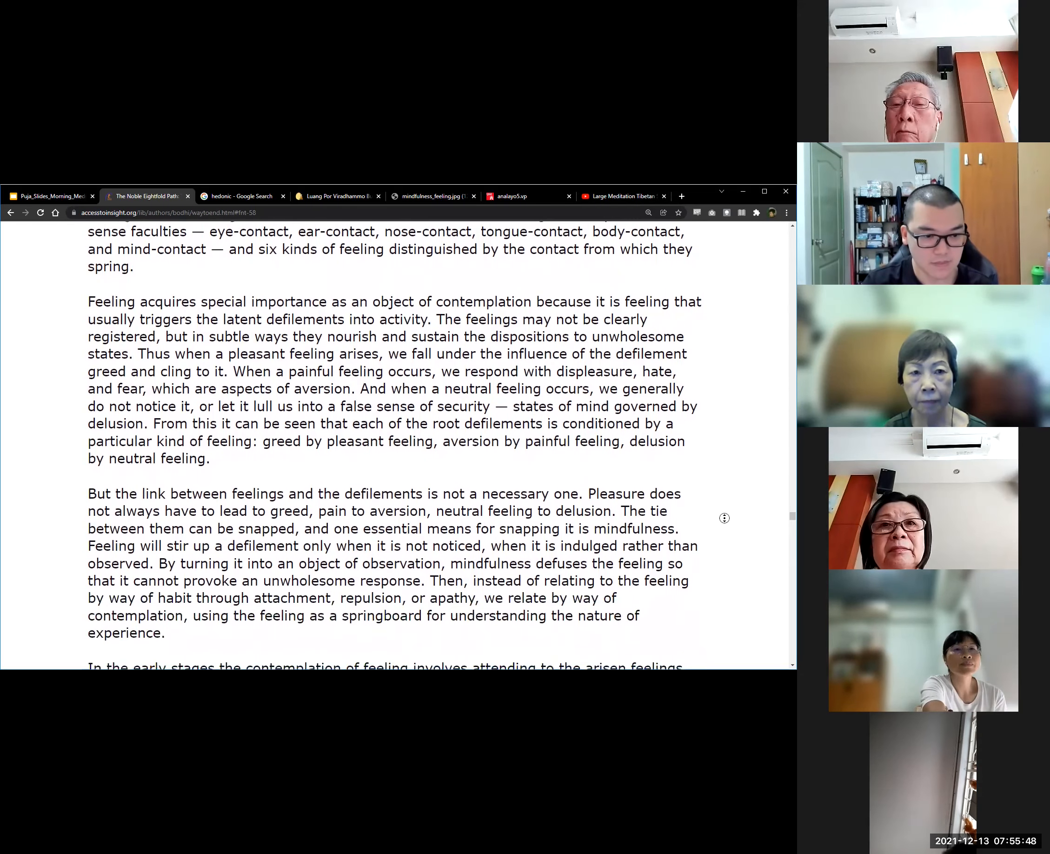
pyautogui.scroll(3)
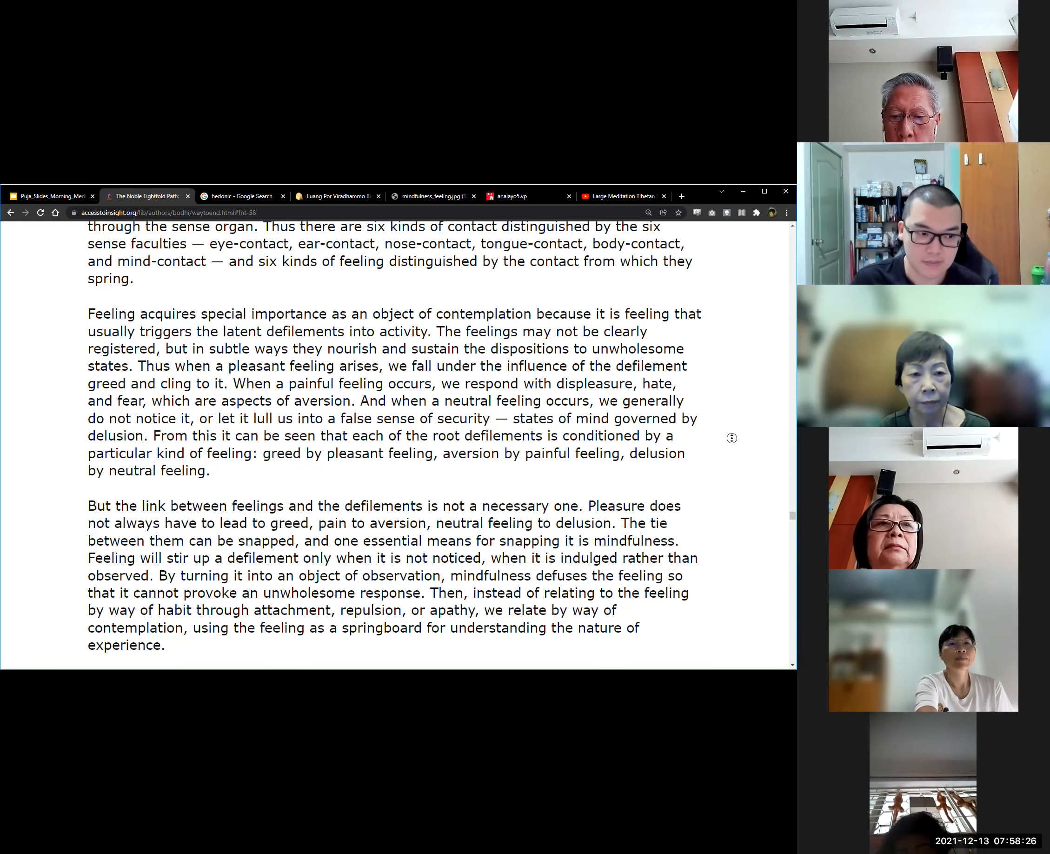
# Nudge the page up to keep the feeling, defilements and mindfulness passage in view.
pyautogui.scroll(3)
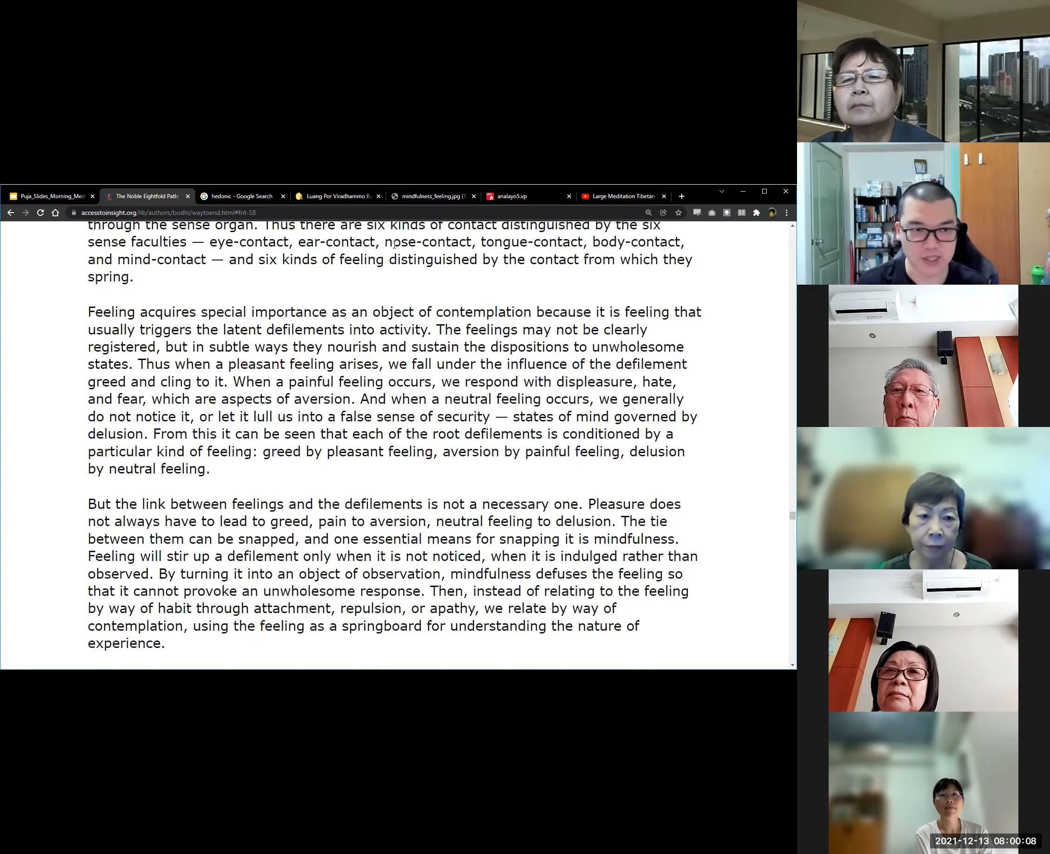
pyautogui.moveTo(433, 196)
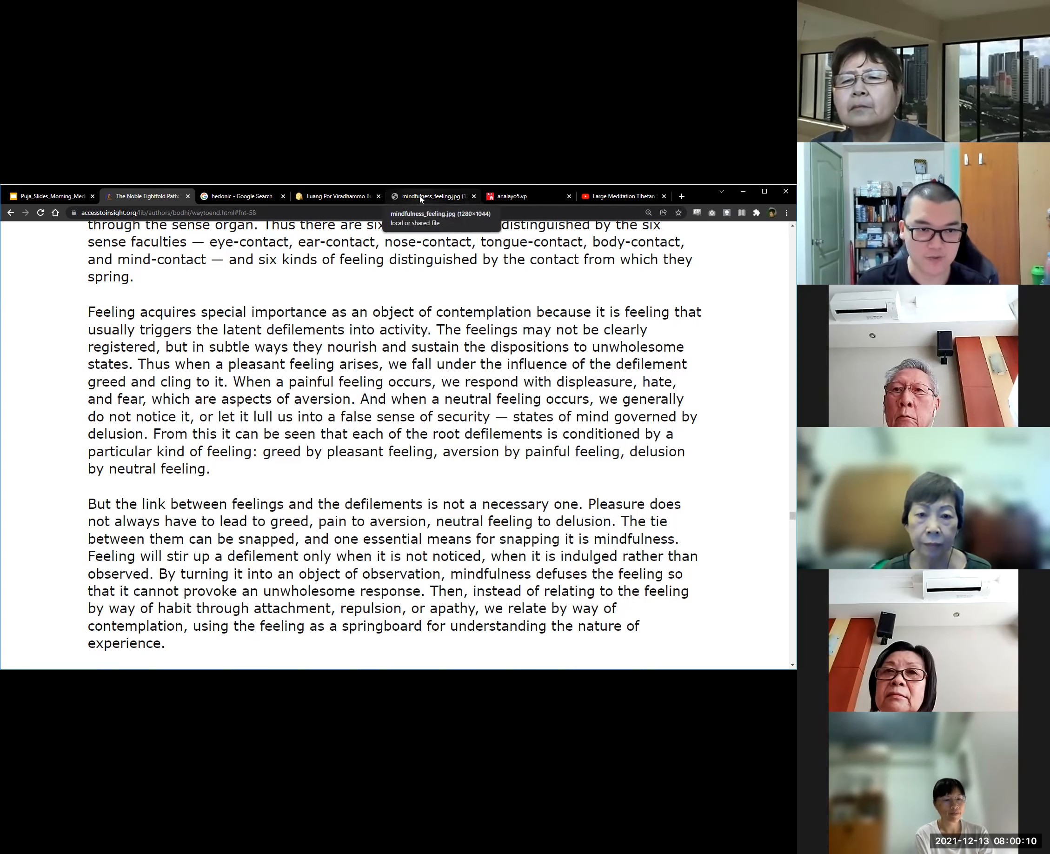
# Show the mindfulness_feeling.jpg diagram linking pleasant, painful and neutral feeling to greed, hatred and delusion.
pyautogui.click(433, 196)
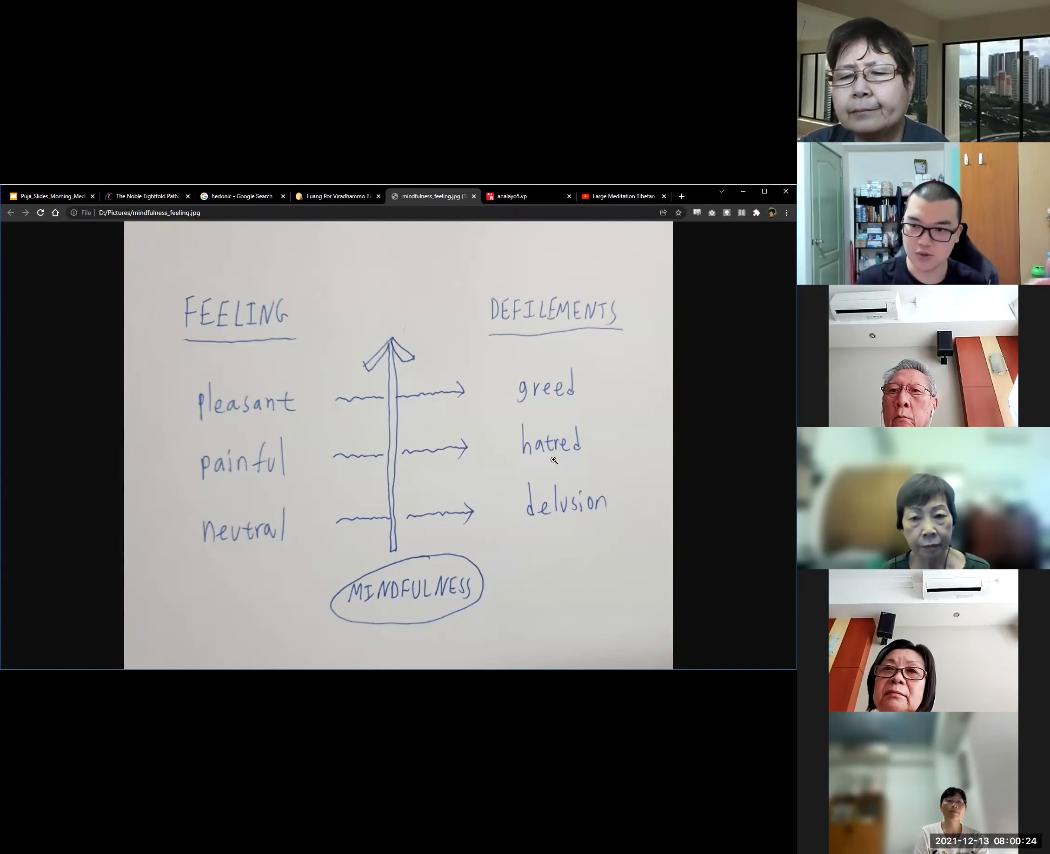
pyautogui.moveTo(509, 390)
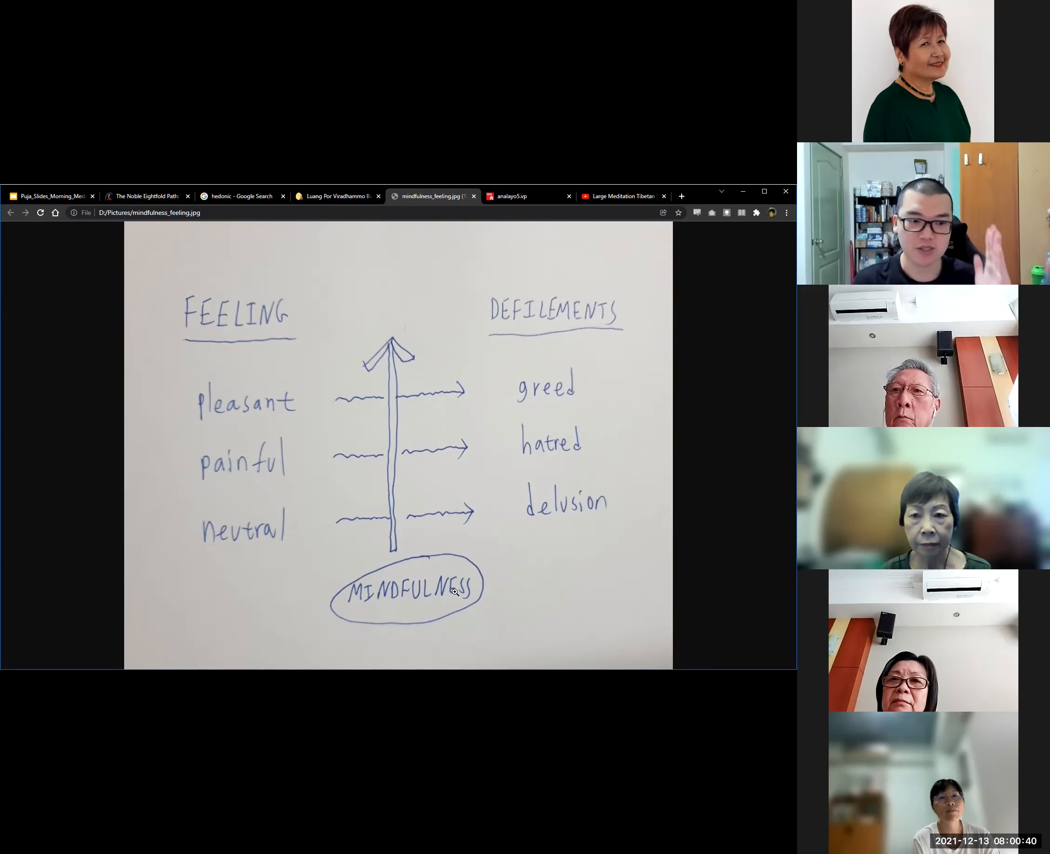
pyautogui.moveTo(422, 551)
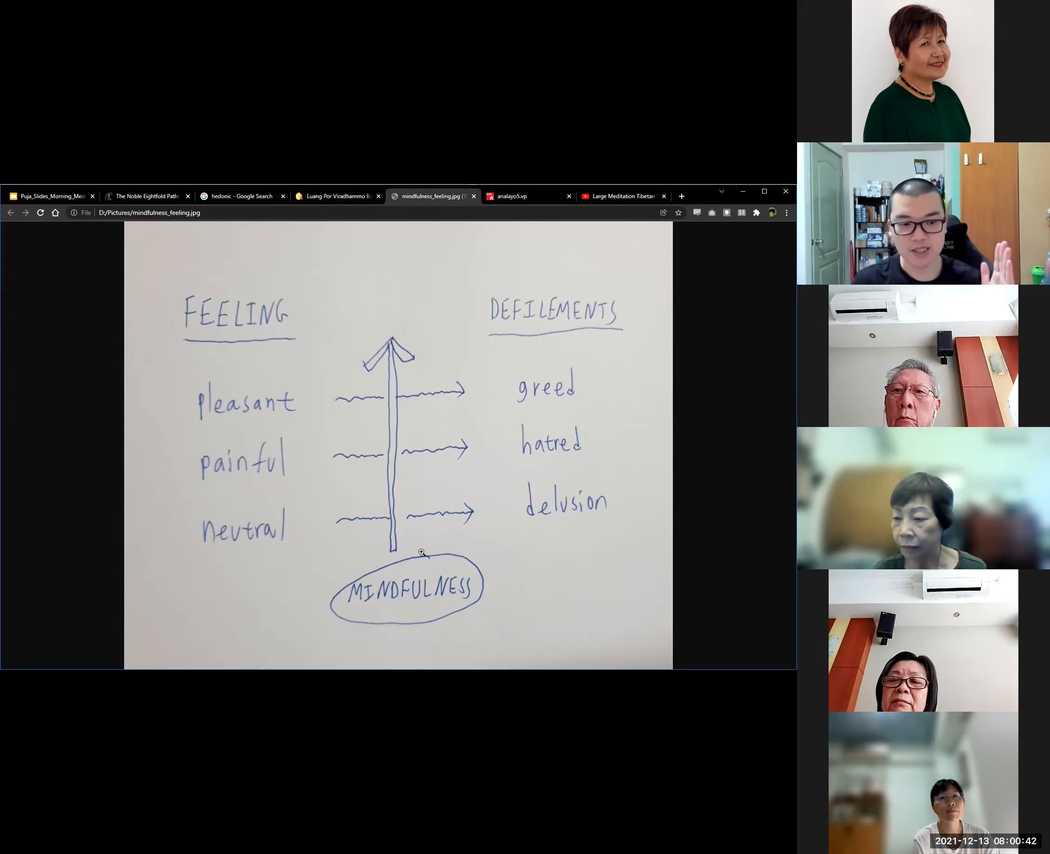